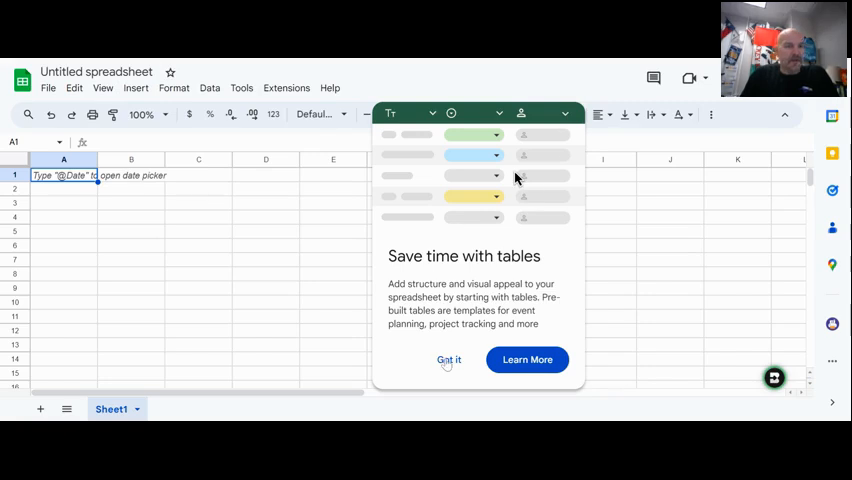
Dismiss the tables tip and name the spreadsheet 'Position vs. Time Graph for Constant Car'.
{"action": "left_click", "coordinate": [448, 360]}
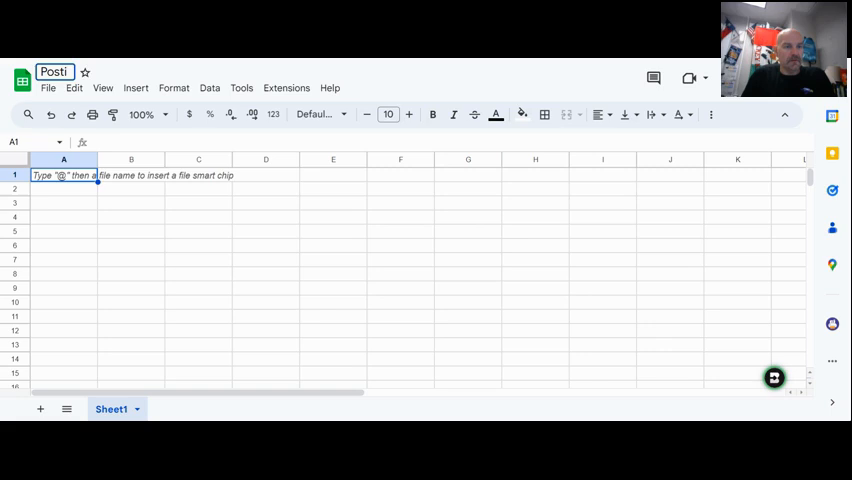
{"action": "type", "text": "Position vs. Time Graph for Constant Car"}
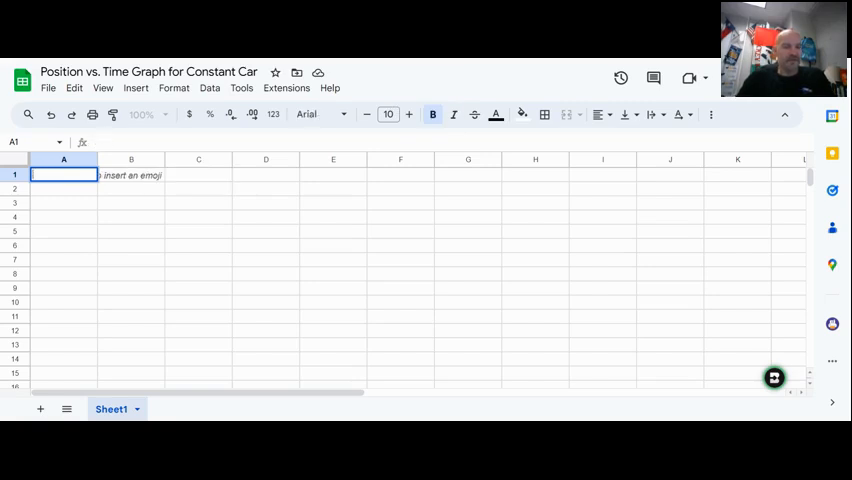
Add the headers 'Time (s)' in A1 and 'Position (cm)' in B1.
{"action": "type", "text": "Time (s)"}
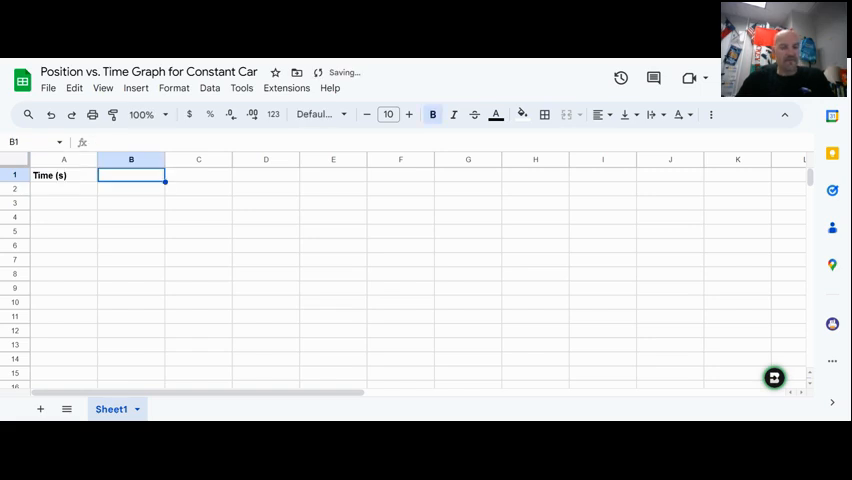
{"action": "type", "text": "Position"}
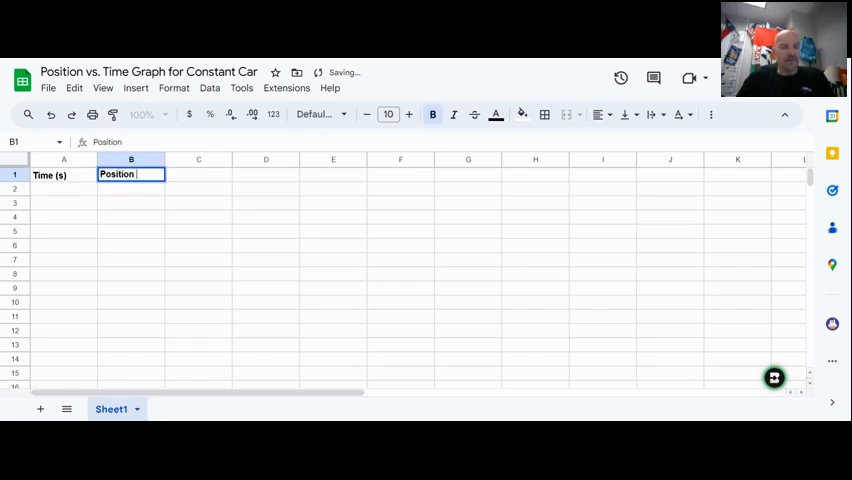
{"action": "type", "text": "(cm)"}
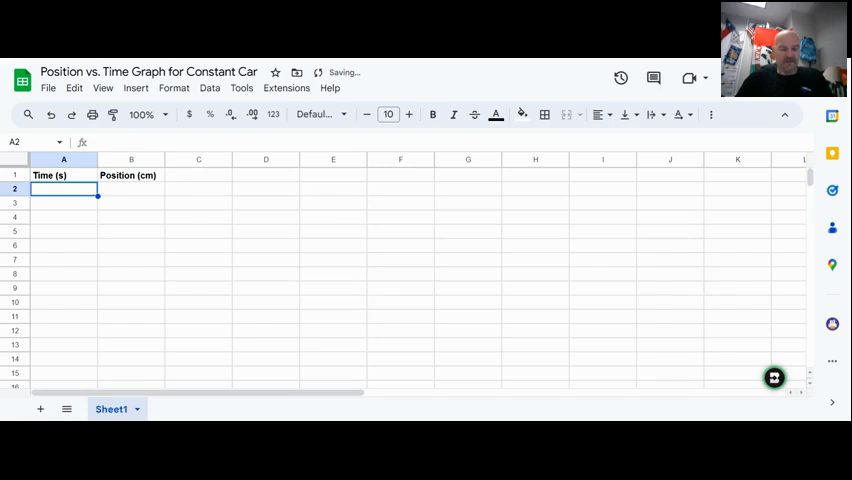
Fill column A with times 0 to 1 in 0.1 steps.
{"action": "type", "text": "0"}
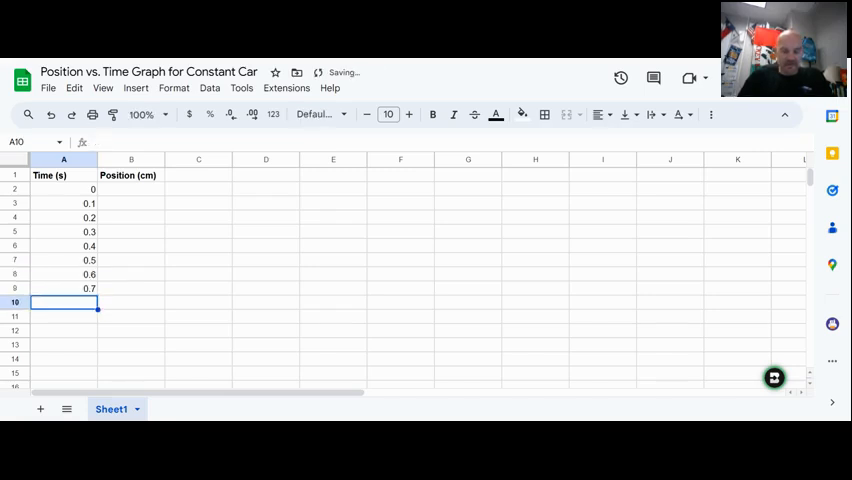
{"action": "type", "text": "0.8"}
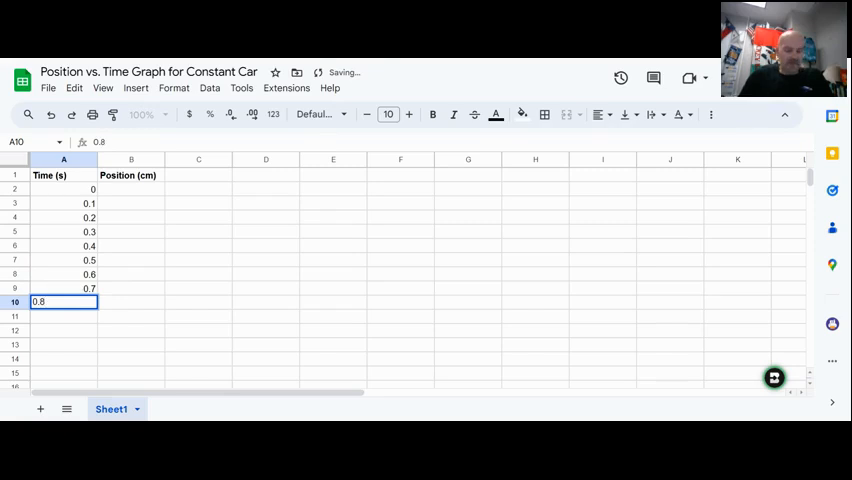
{"action": "type", "text": "0.9"}
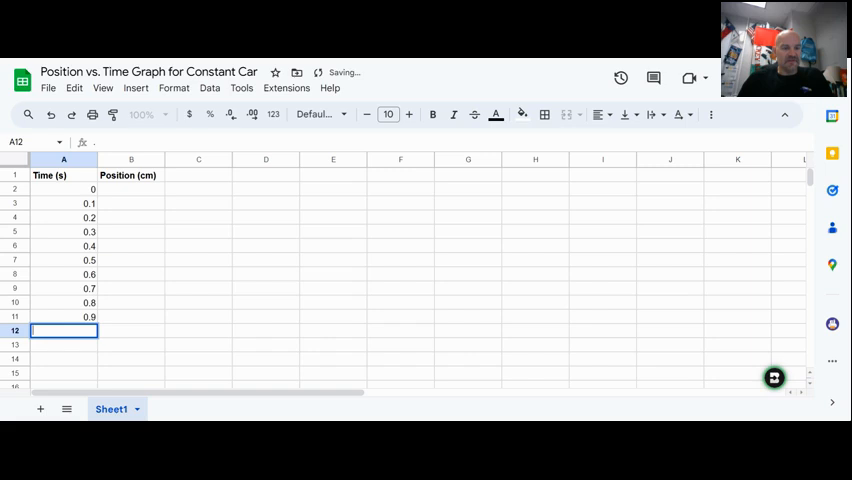
{"action": "type", "text": "1"}
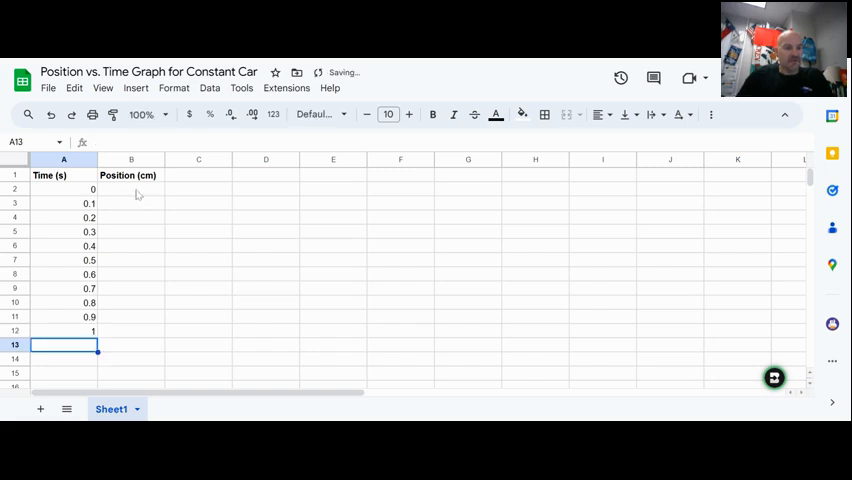
Enter the position values 0, 2, 4, 7, 9, 11, 12, 14, 16, 19, 21 down column B.
{"action": "left_click", "coordinate": [132, 188]}
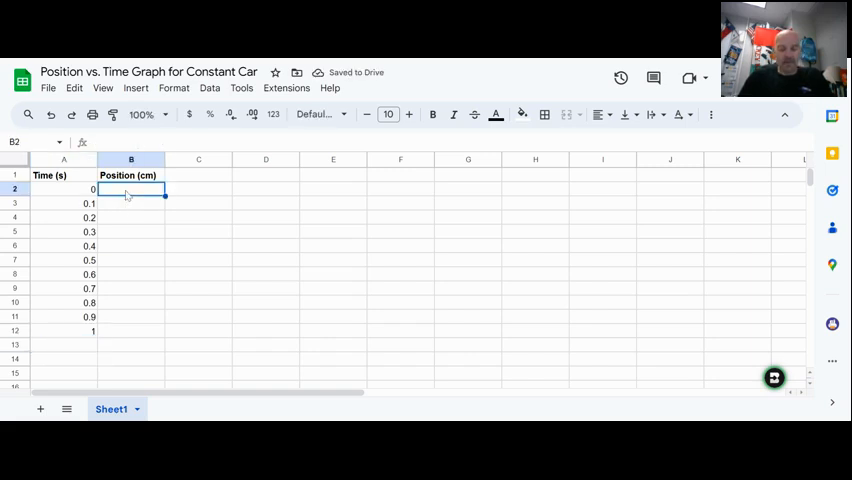
{"action": "type", "text": "0"}
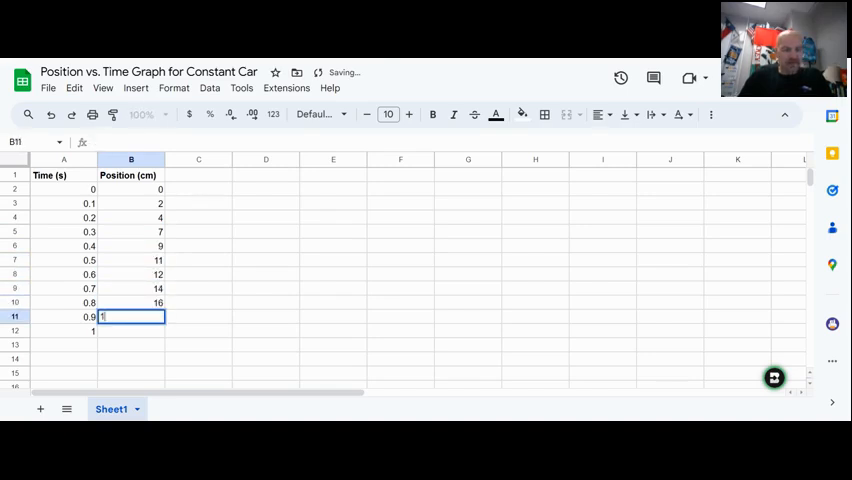
{"action": "type", "text": "19"}
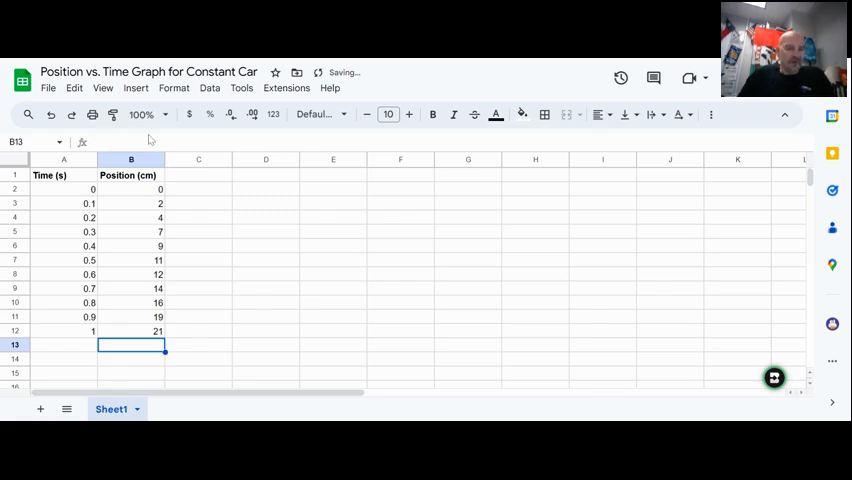
{"action": "left_click", "coordinate": [264, 274]}
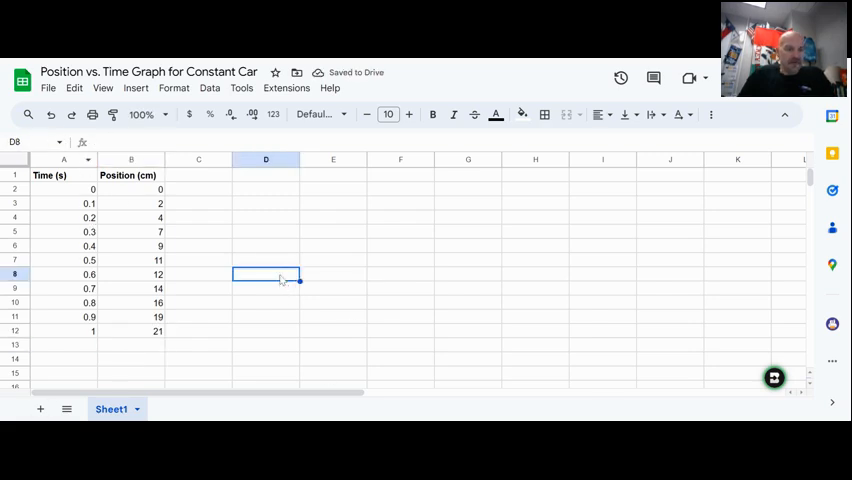
Centre the A1:B12 data in its columns and reselect it for inserting a chart.
{"action": "left_click_drag", "start_coordinate": [64, 176], "coordinate": [132, 344]}
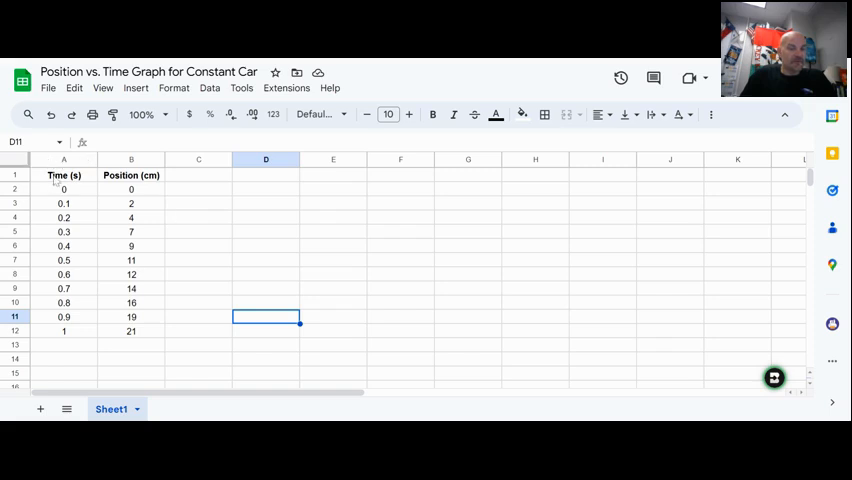
{"action": "left_click_drag", "start_coordinate": [64, 174], "coordinate": [132, 332]}
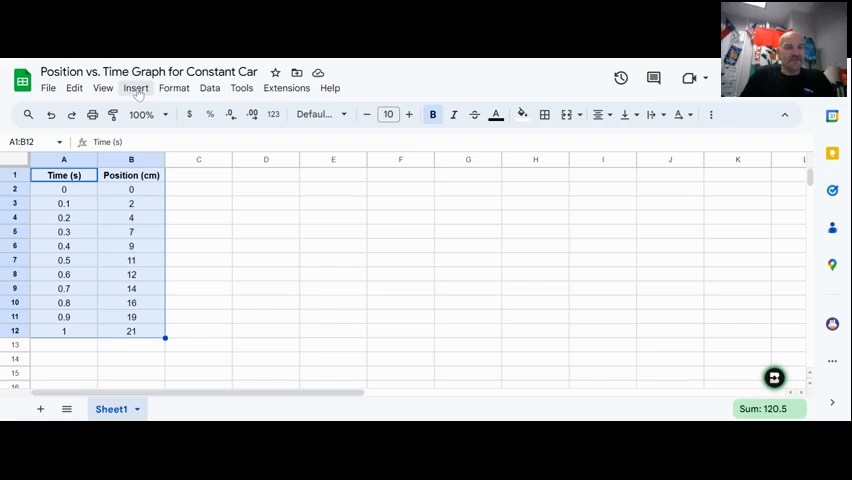
{"action": "left_click", "coordinate": [136, 88]}
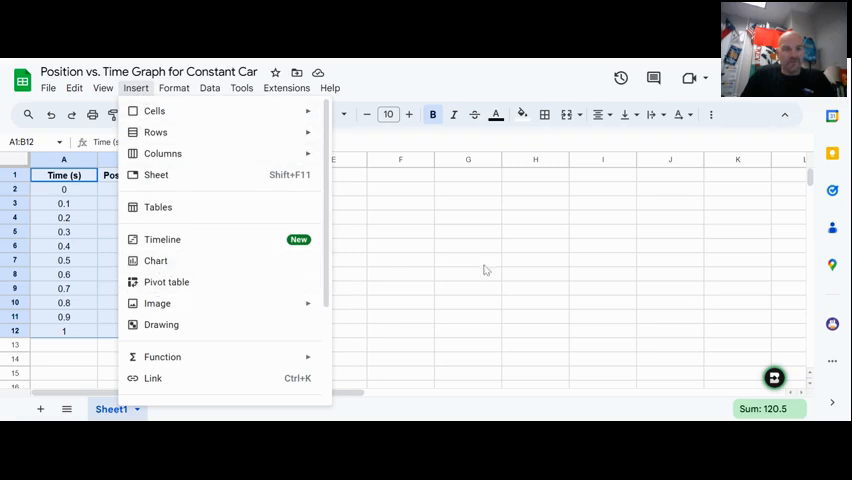
Close the Insert menu and reselect the A1:B12 table as the working range.
{"action": "left_click", "coordinate": [468, 260]}
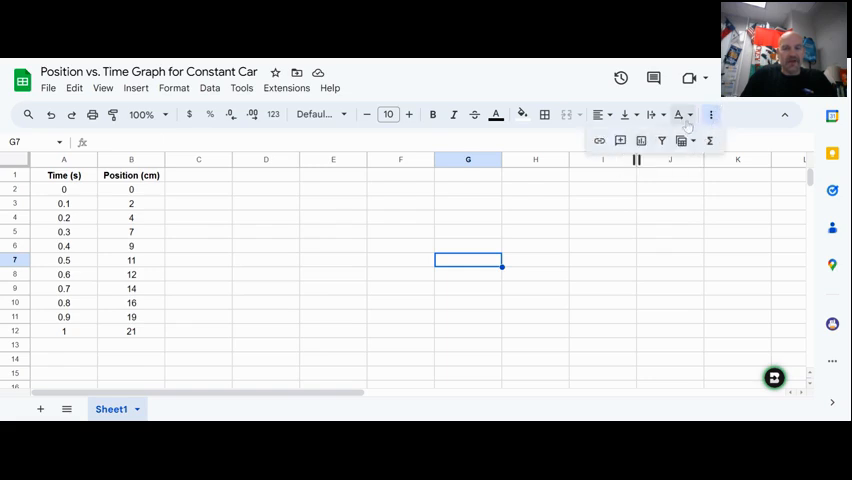
{"action": "mouse_move", "coordinate": [640, 140]}
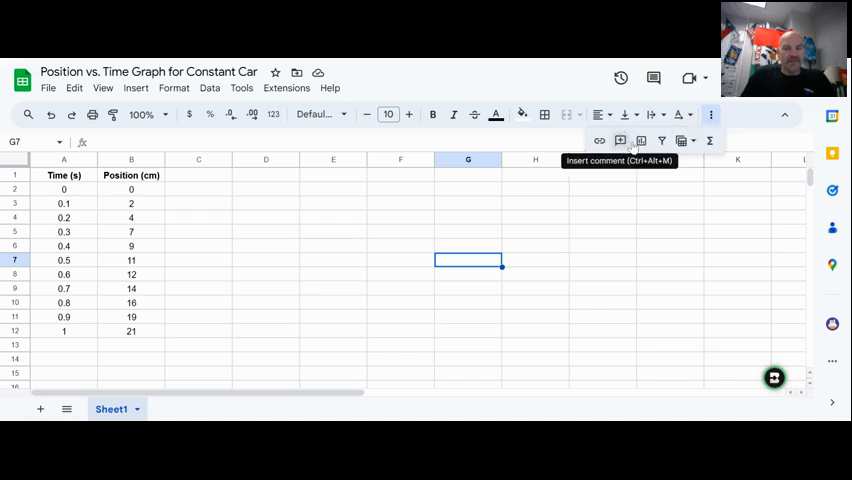
{"action": "mouse_move", "coordinate": [640, 140]}
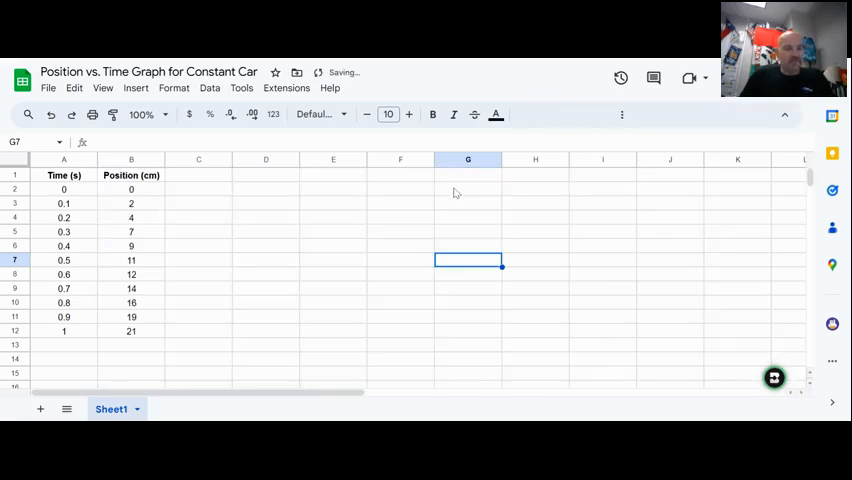
{"action": "left_click_drag", "start_coordinate": [64, 176], "coordinate": [132, 316]}
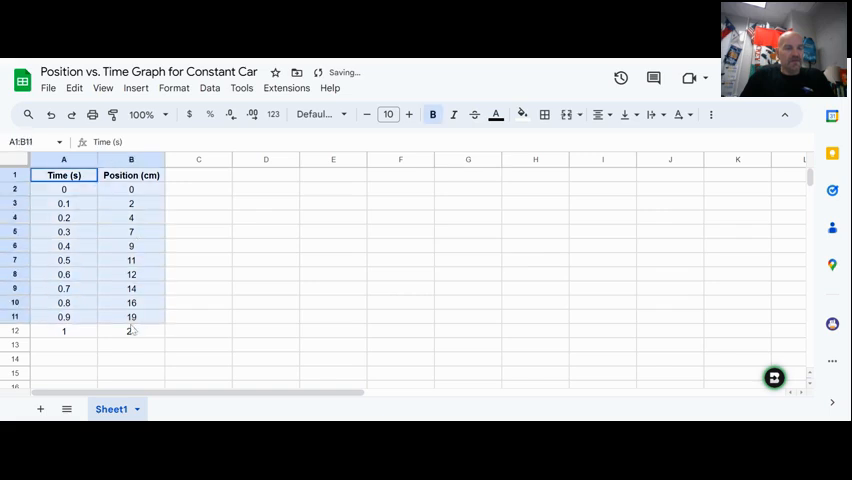
{"action": "left_click", "coordinate": [136, 88]}
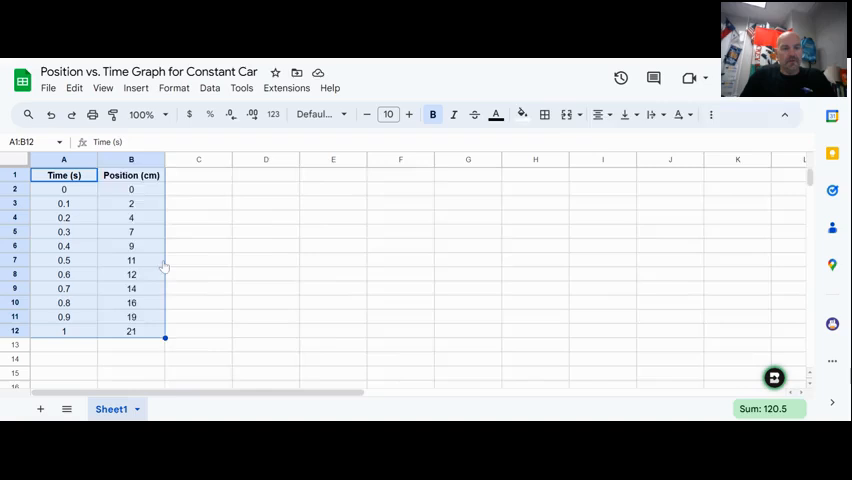
Insert a chart from A1:B12 and set its type to Scatter chart.
{"action": "left_click", "coordinate": [136, 88]}
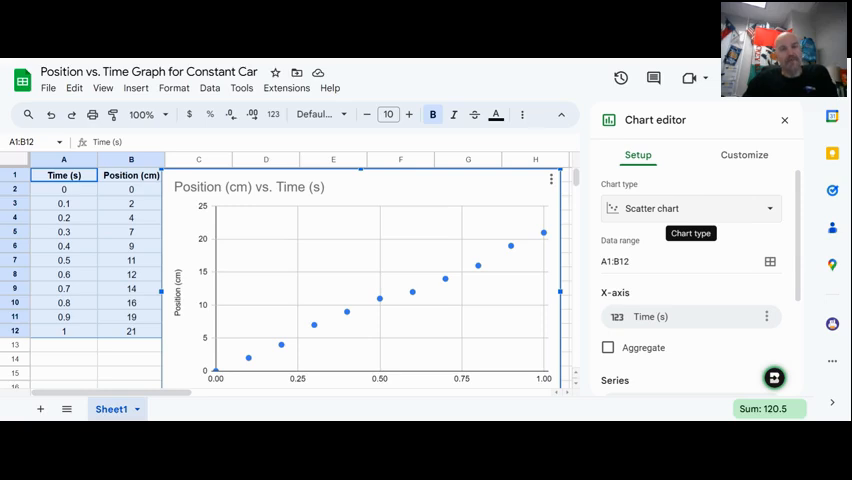
{"action": "mouse_move", "coordinate": [626, 212]}
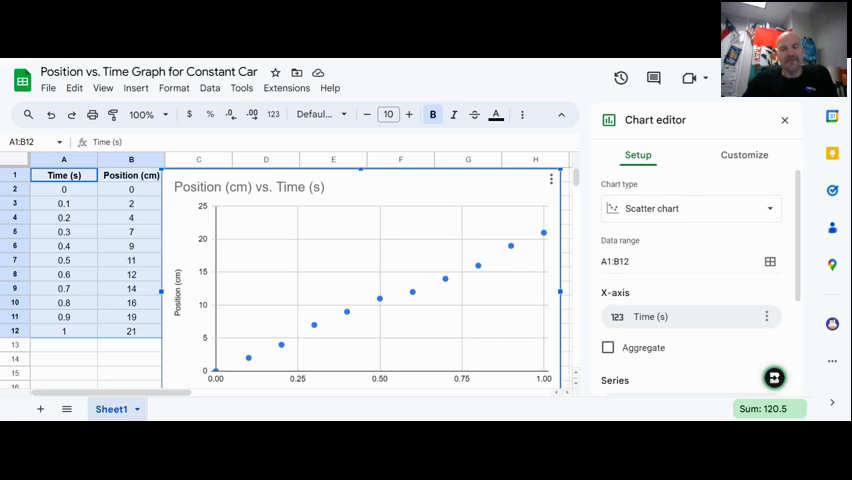
{"action": "mouse_move", "coordinate": [516, 244]}
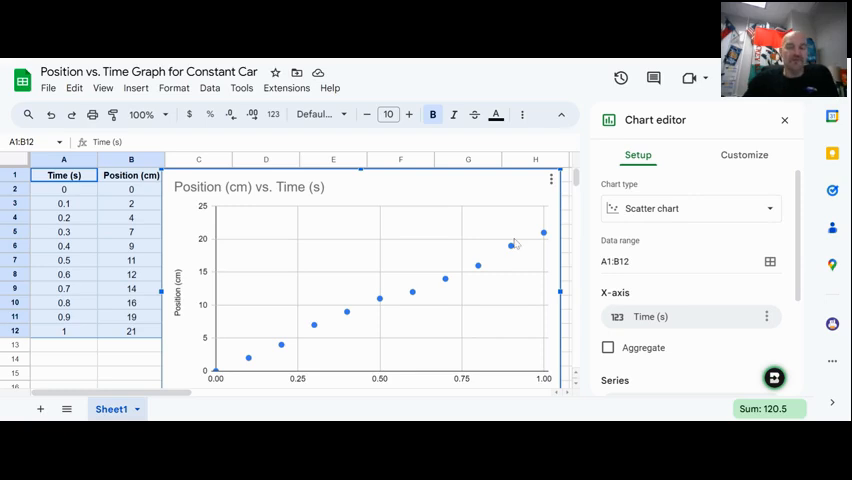
{"action": "mouse_move", "coordinate": [784, 252]}
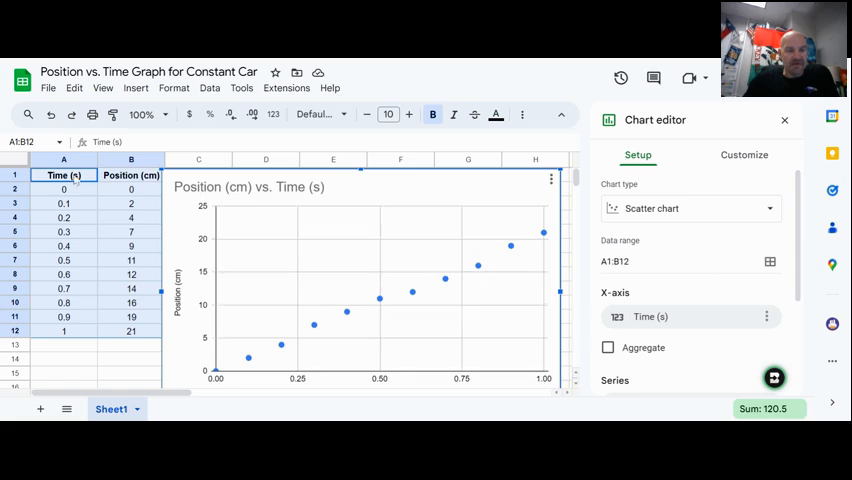
{"action": "left_click", "coordinate": [248, 188]}
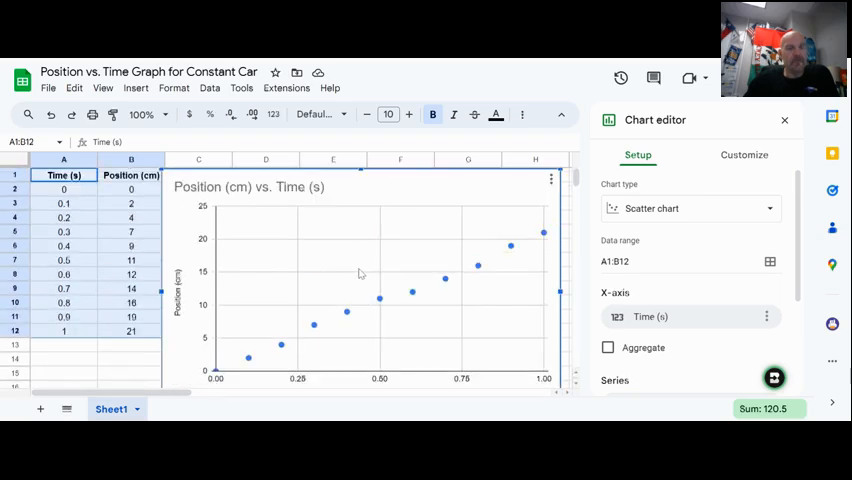
{"action": "mouse_move", "coordinate": [314, 342]}
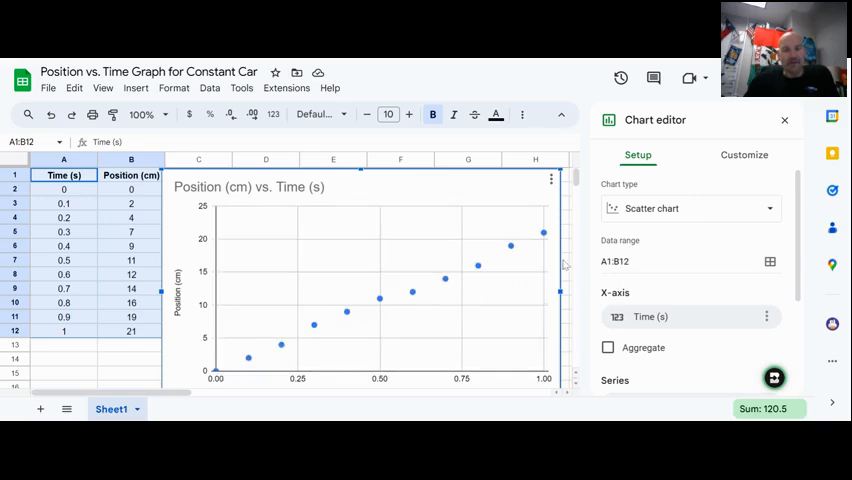
Switch the Chart editor to Customize and expand the Series section.
{"action": "scroll", "scroll_direction": "down", "scroll_amount": 3}
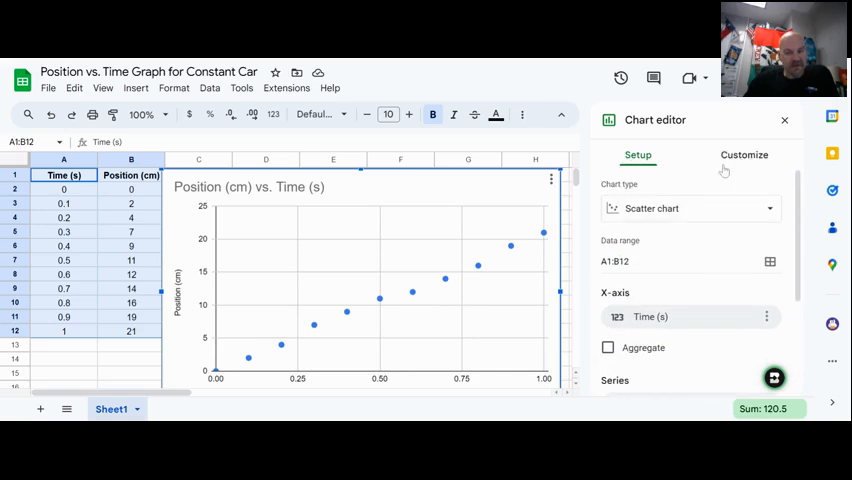
{"action": "left_click", "coordinate": [744, 156]}
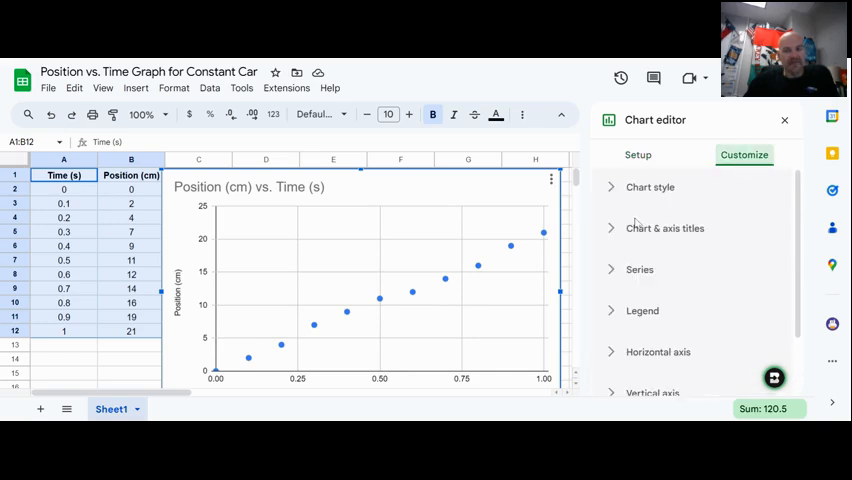
{"action": "left_click", "coordinate": [640, 268]}
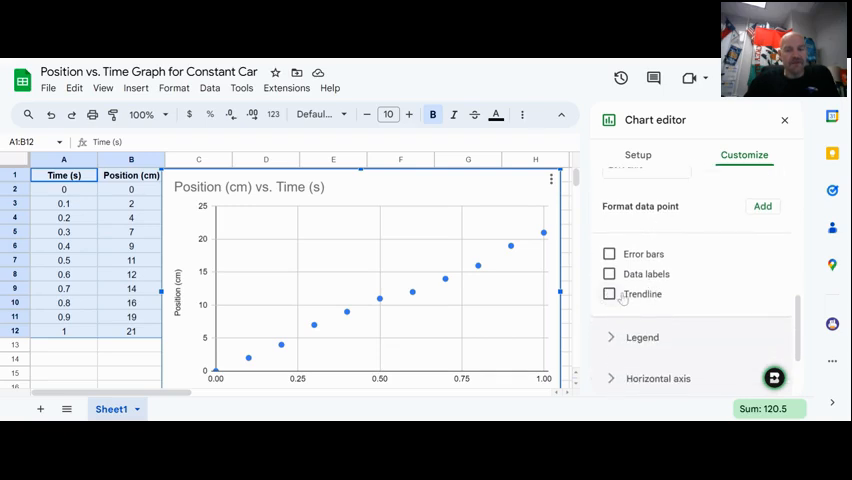
Turn on a linear trendline and style it red, 4px thick, 100% opacity.
{"action": "left_click", "coordinate": [610, 292]}
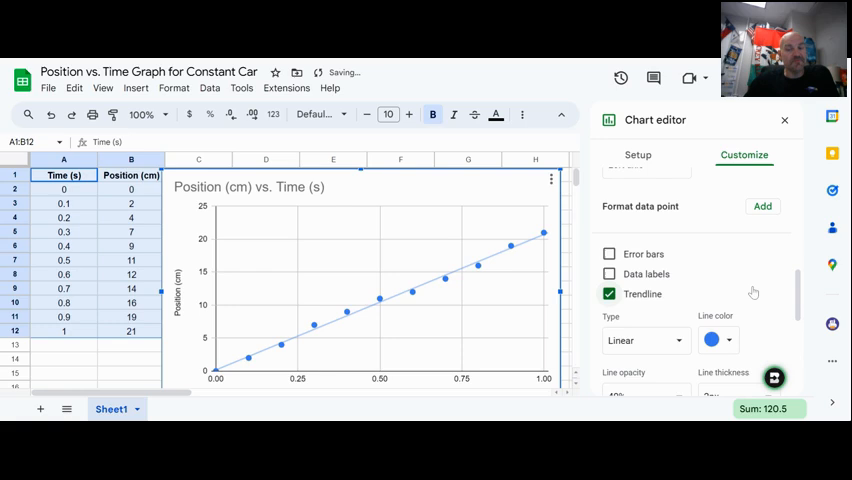
{"action": "scroll", "scroll_direction": "down", "scroll_amount": 3}
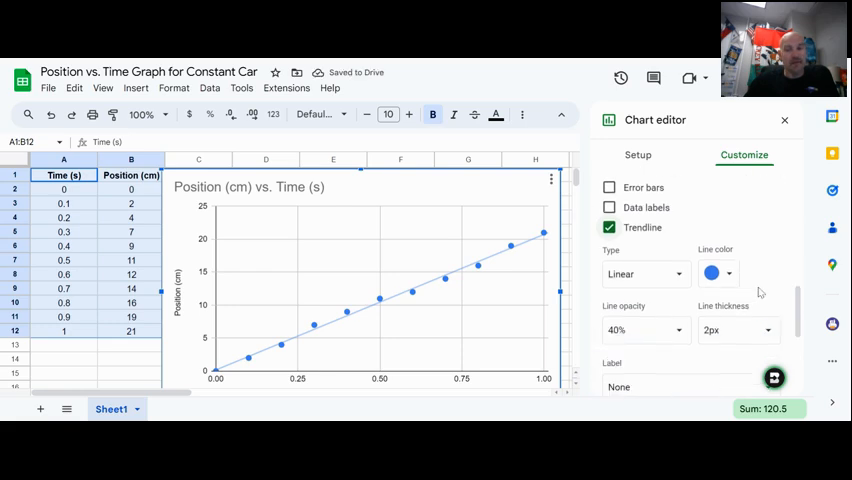
{"action": "left_click", "coordinate": [712, 274]}
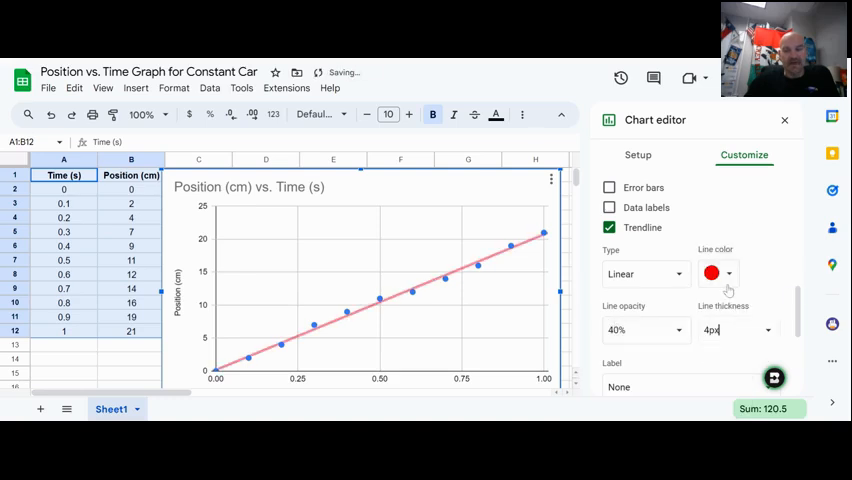
{"action": "left_click", "coordinate": [644, 330]}
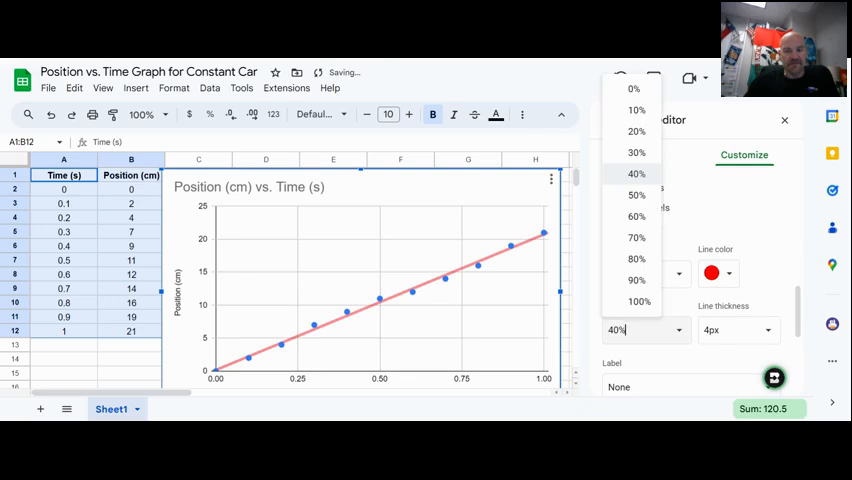
{"action": "left_click", "coordinate": [638, 302]}
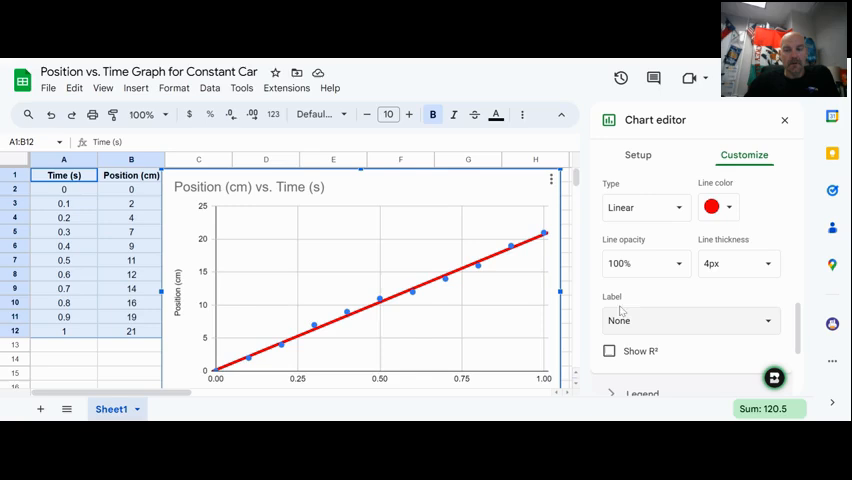
Set the trendline label to Use Equation so the fit appears in the legend.
{"action": "left_click", "coordinate": [690, 320]}
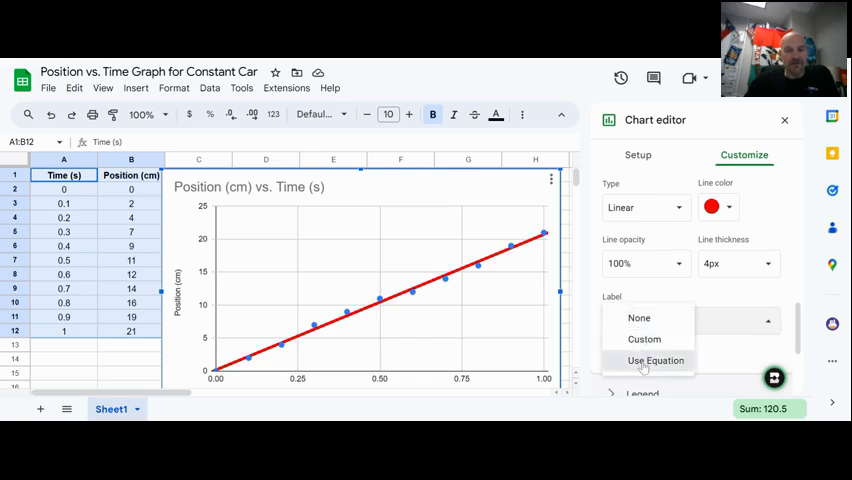
{"action": "left_click", "coordinate": [656, 360]}
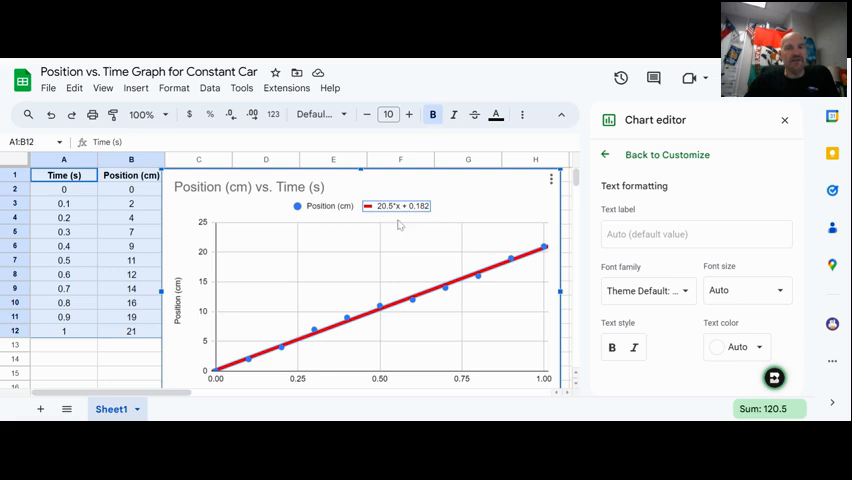
{"action": "mouse_move", "coordinate": [388, 214]}
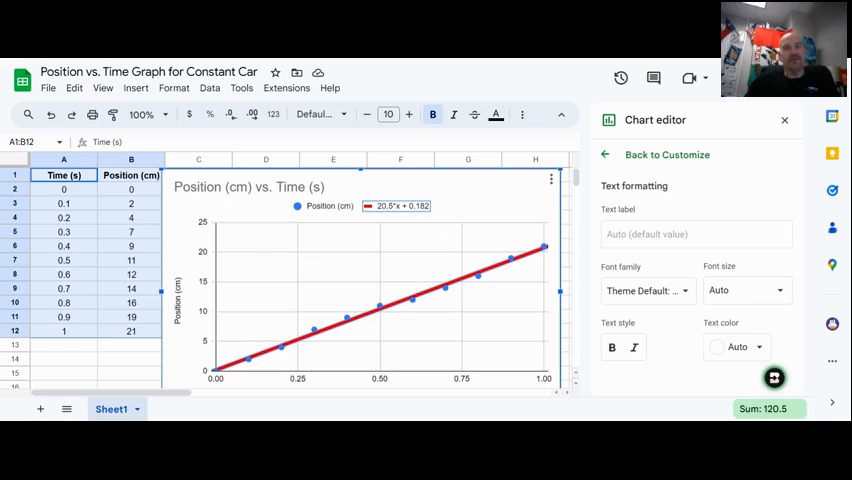
{"action": "left_click", "coordinate": [248, 188]}
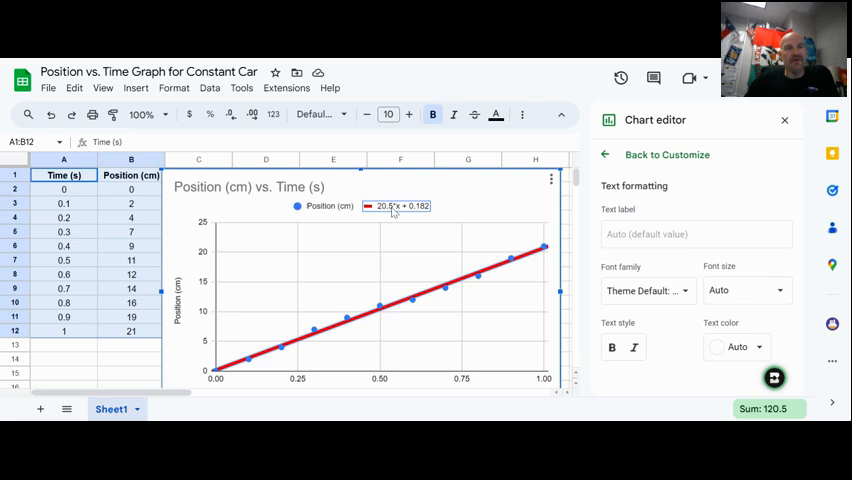
{"action": "left_click", "coordinate": [248, 188]}
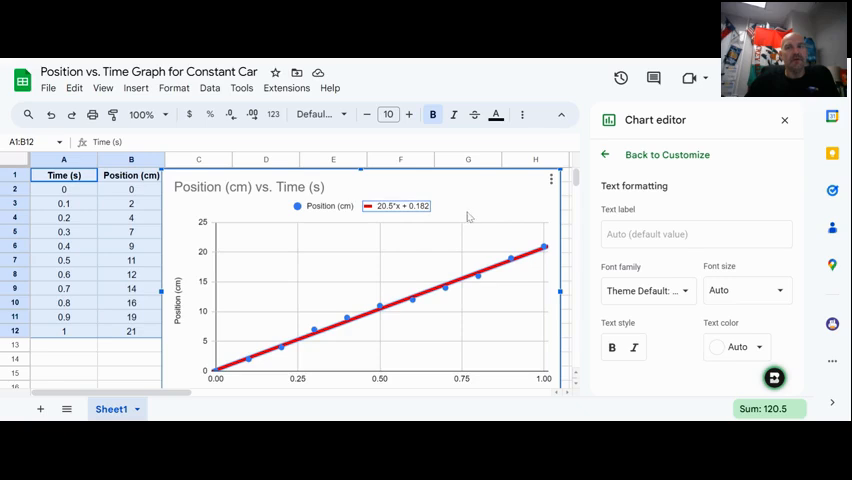
{"action": "mouse_move", "coordinate": [492, 212]}
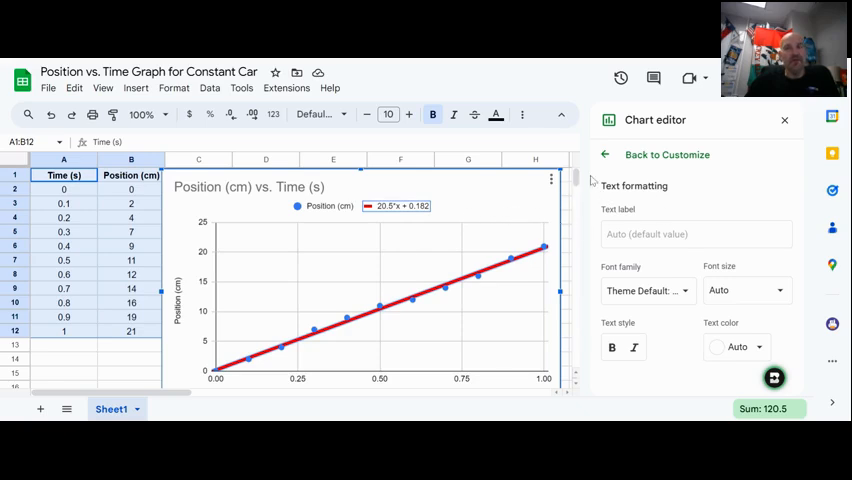
{"action": "mouse_move", "coordinate": [370, 212]}
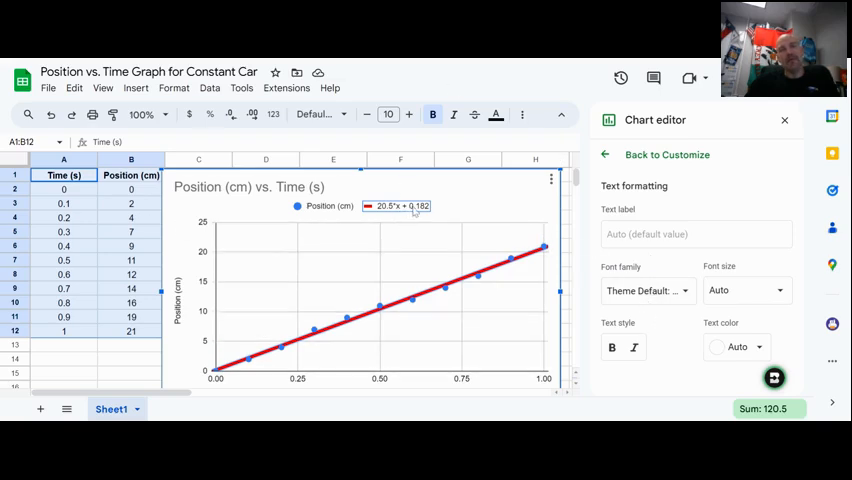
{"action": "mouse_move", "coordinate": [424, 214]}
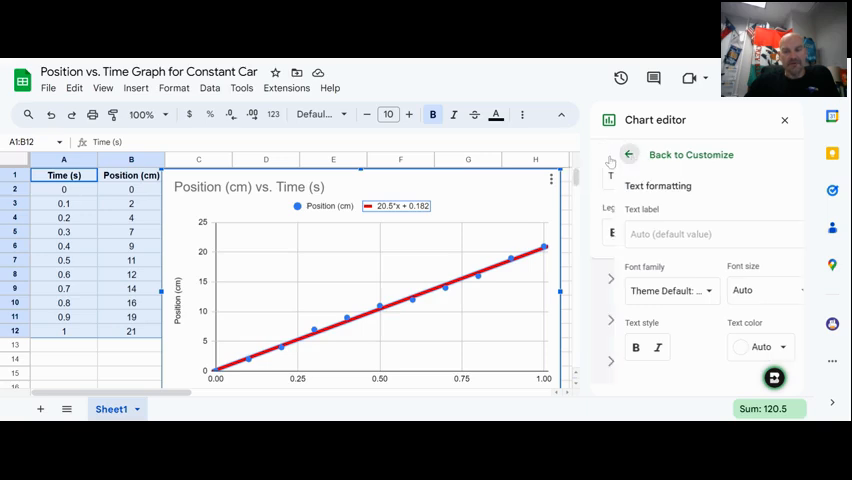
Return to Customize and enable Show R² for the trendline.
{"action": "left_click", "coordinate": [628, 154]}
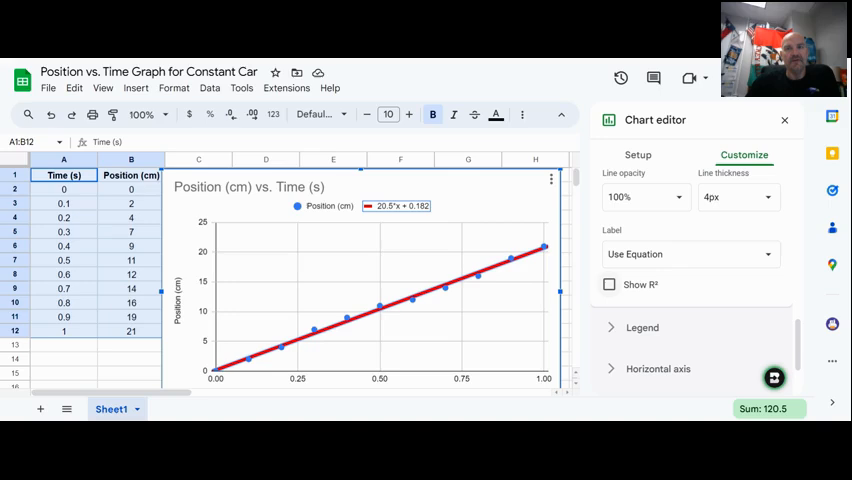
{"action": "left_click", "coordinate": [608, 284]}
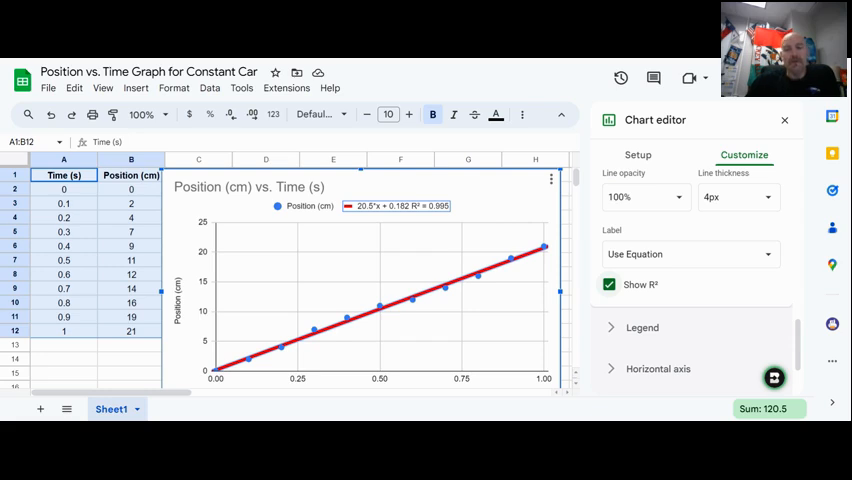
Give the trendline a Custom label reading x = 20.5t + 0.182, keeping R² beside it.
{"action": "left_click", "coordinate": [248, 188]}
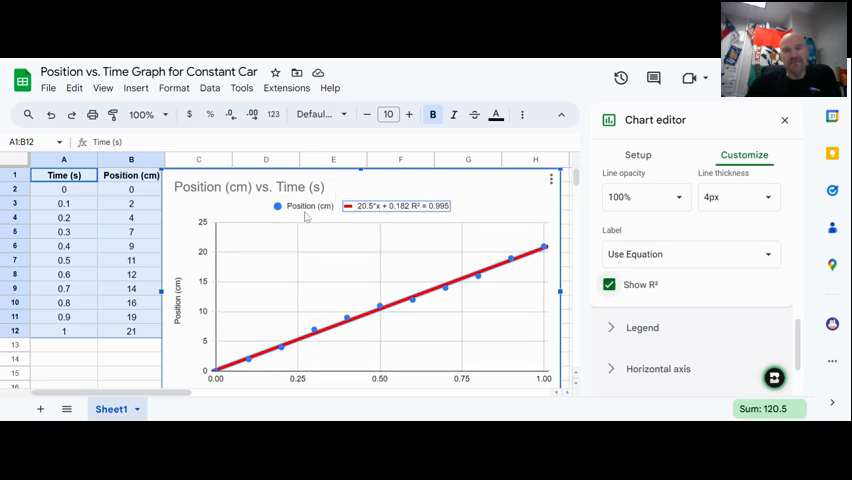
{"action": "mouse_move", "coordinate": [396, 218]}
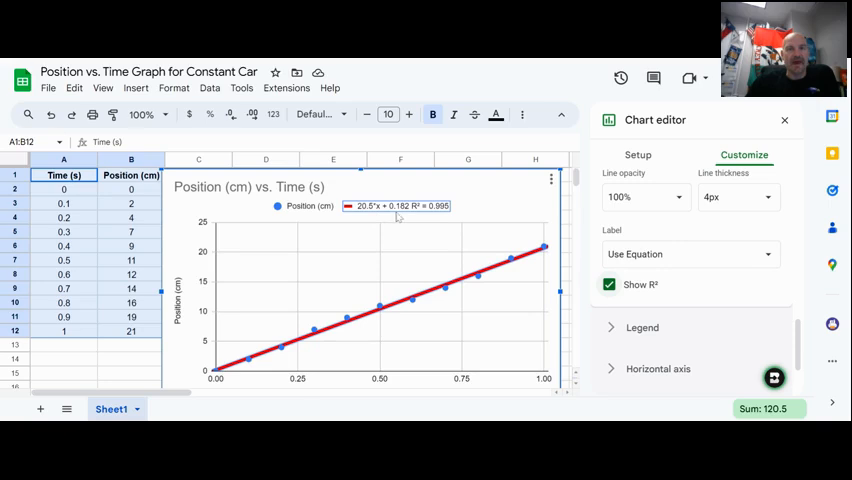
{"action": "left_click", "coordinate": [396, 206]}
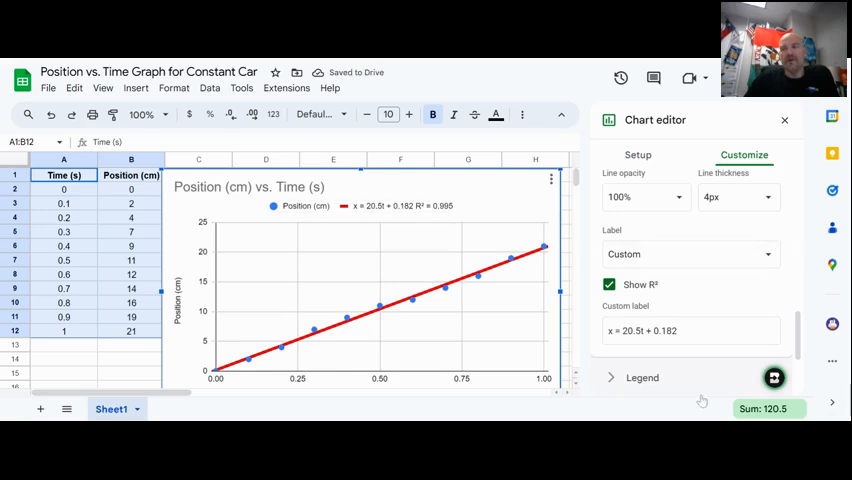
Uncheck Show R² so the legend shows only x = 20.5t + 0.182.
{"action": "scroll", "scroll_direction": "down", "scroll_amount": 3}
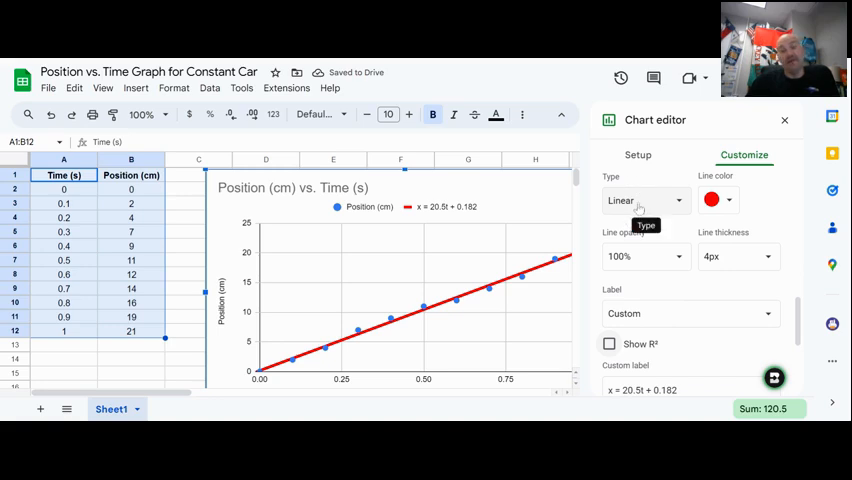
Switch the trendline to a Polynomial fit and show R² again beside the custom label.
{"action": "left_click", "coordinate": [644, 200]}
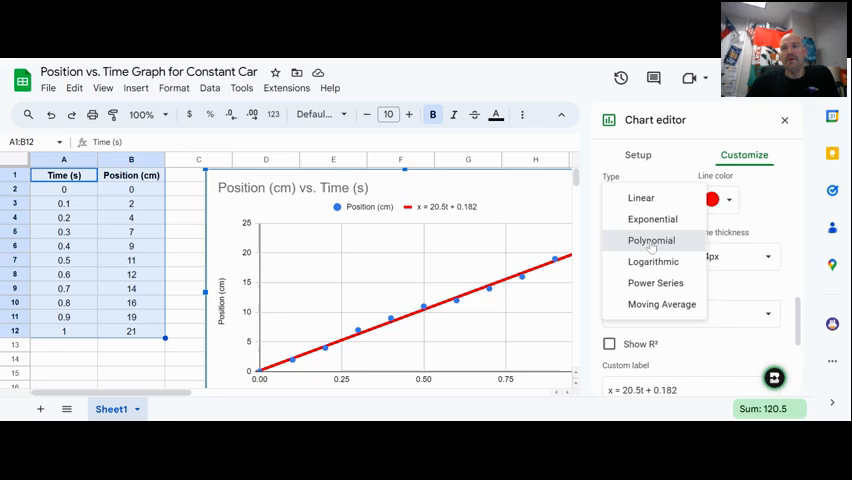
{"action": "left_click", "coordinate": [652, 240]}
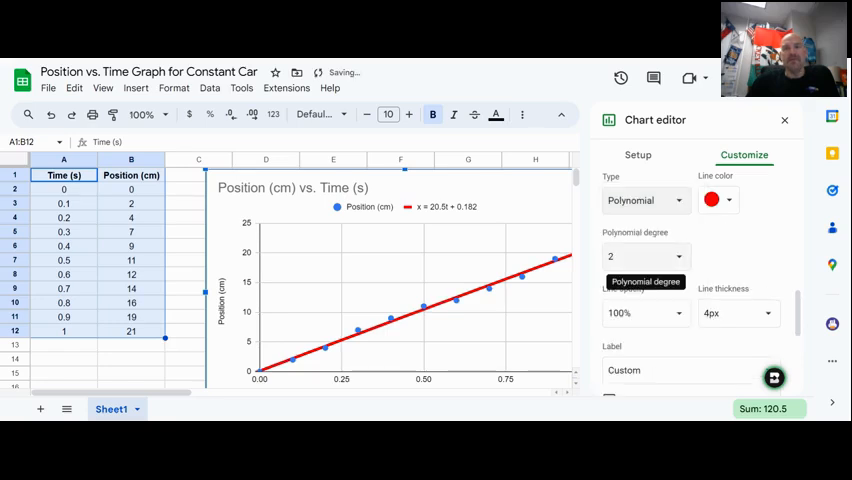
{"action": "mouse_move", "coordinate": [780, 258]}
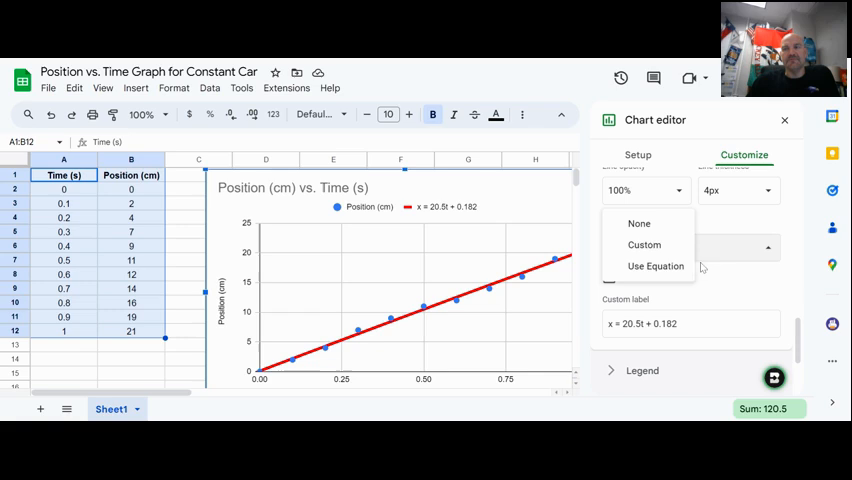
{"action": "left_click", "coordinate": [608, 278]}
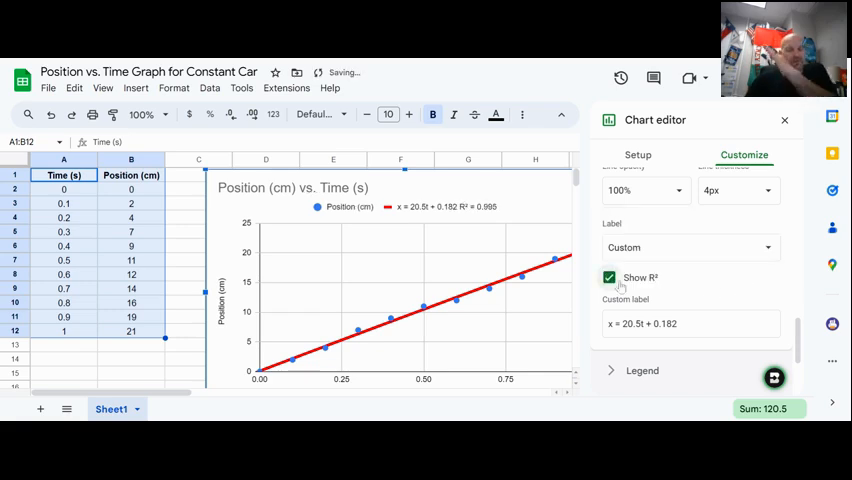